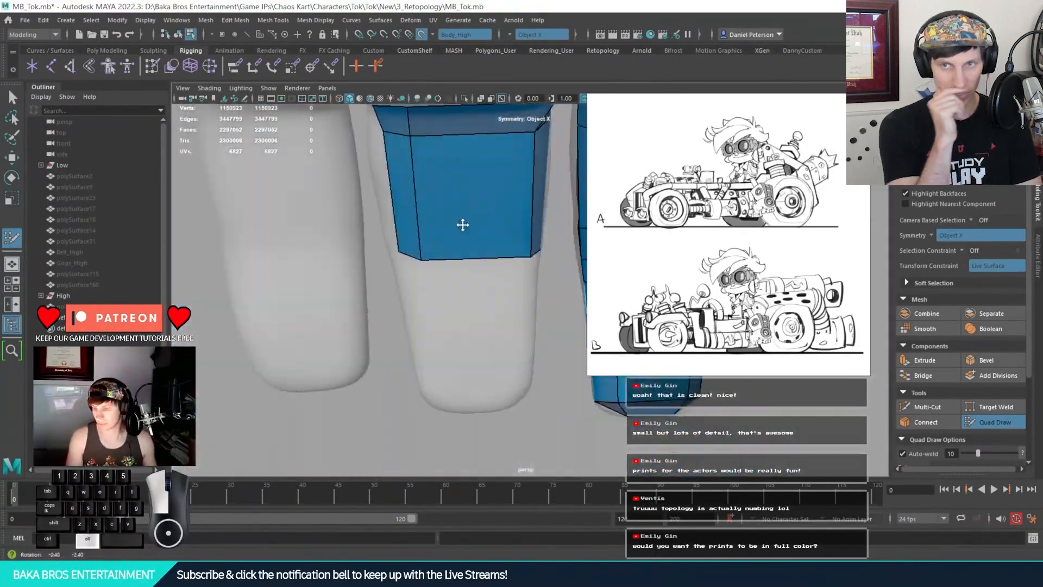
Step: Draw quad faces wrapping over the fingertip of the gloved hand with Quad Draw
left_click_drag(463, 225, 505, 317)
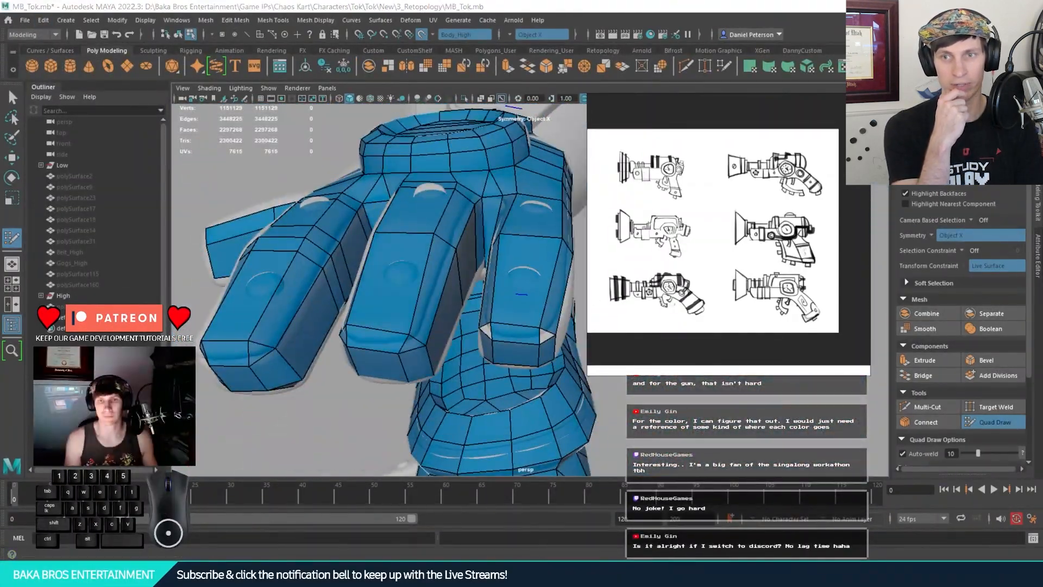
Step: Draw quads across the fingers, knuckles and back of the hand, keeping fingers square
left_click_drag(399, 266, 505, 300)
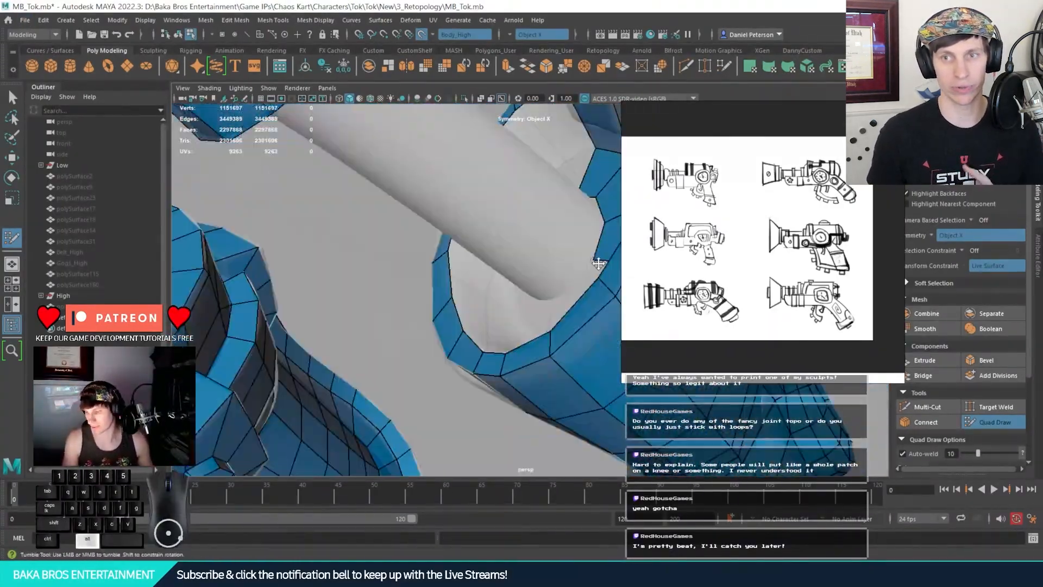
Step: Orbit the view into the glove's wrist cuff to reach its inner rim
left_click_drag(599, 263, 523, 326)
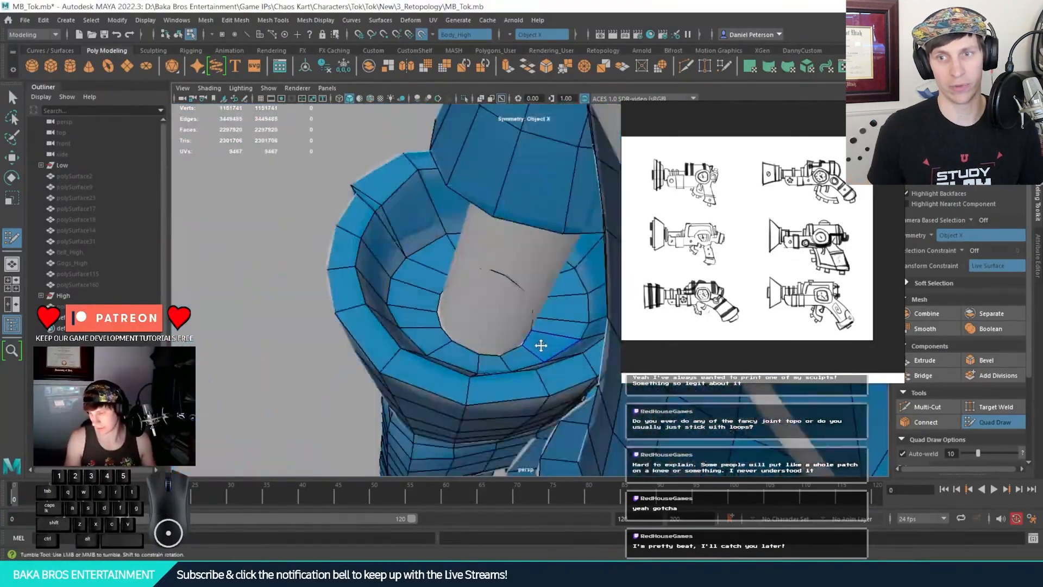
left_click_drag(539, 344, 505, 345)
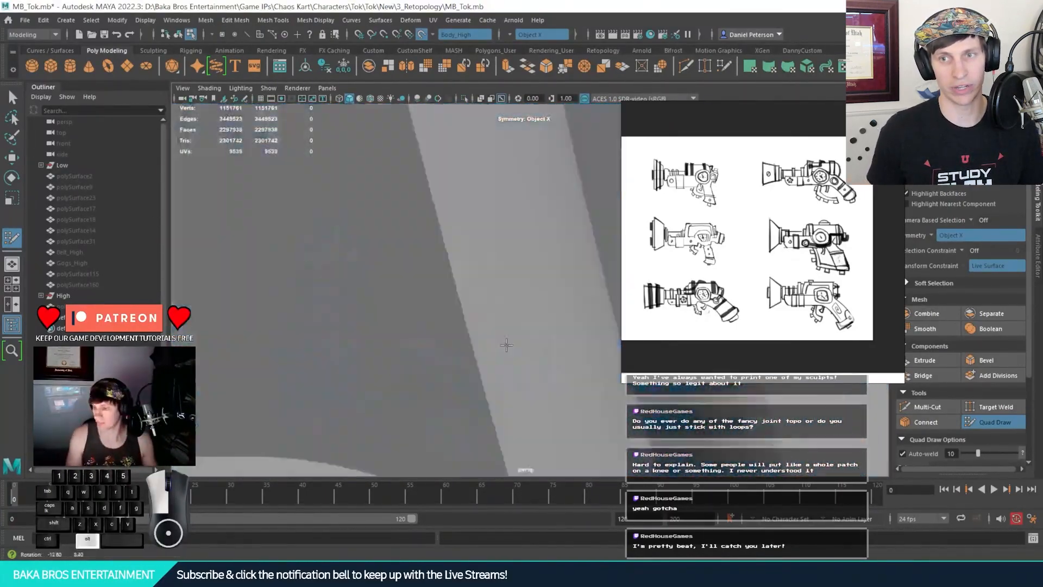